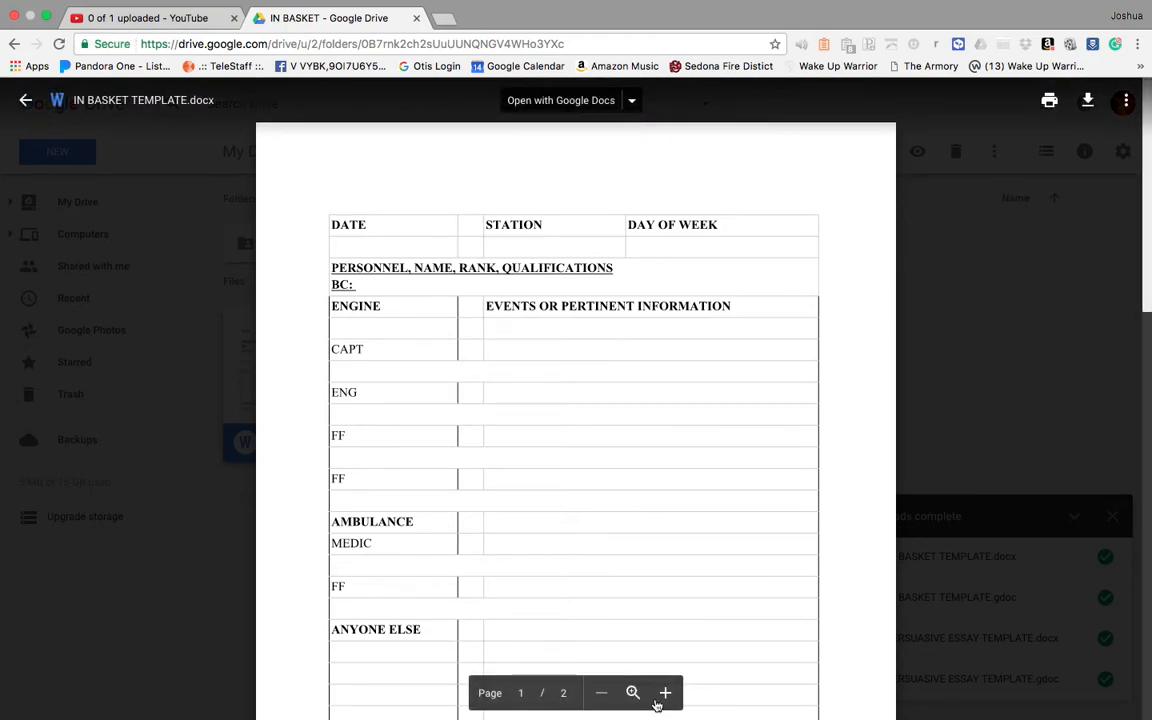
# Scroll the preview down to page 2, past the Time/Problem/Priority/Solution table to the Times Not Given table.
pyautogui.scroll(-3)
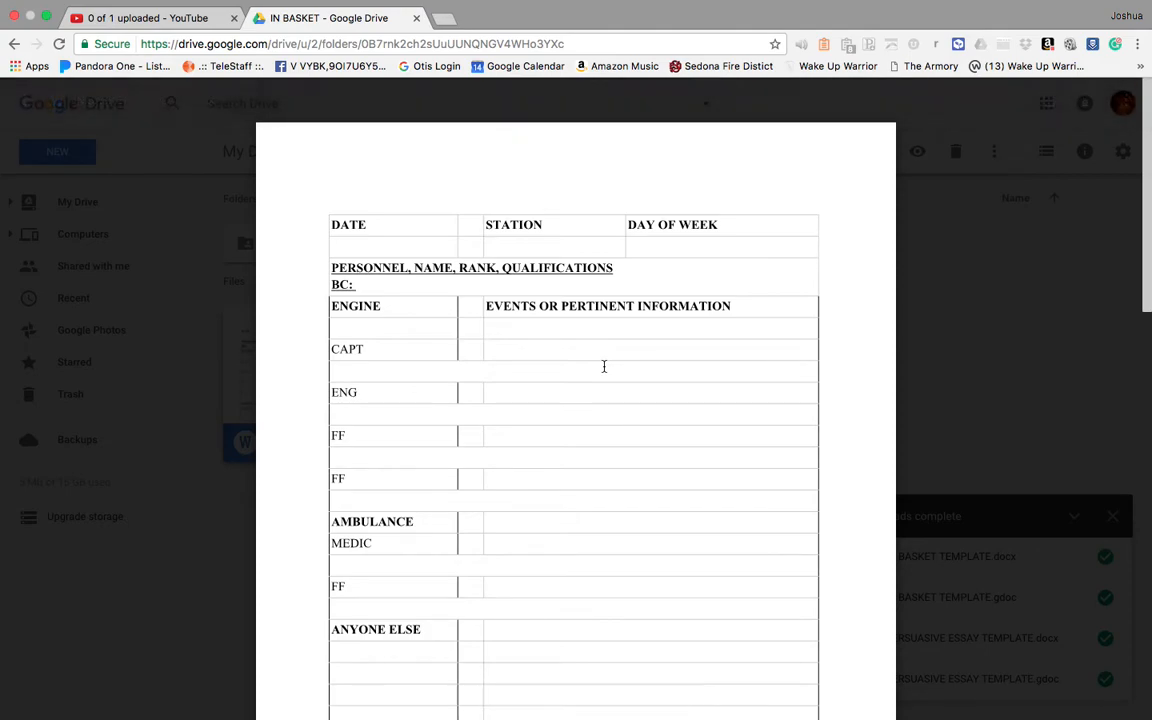
pyautogui.scroll(-3)
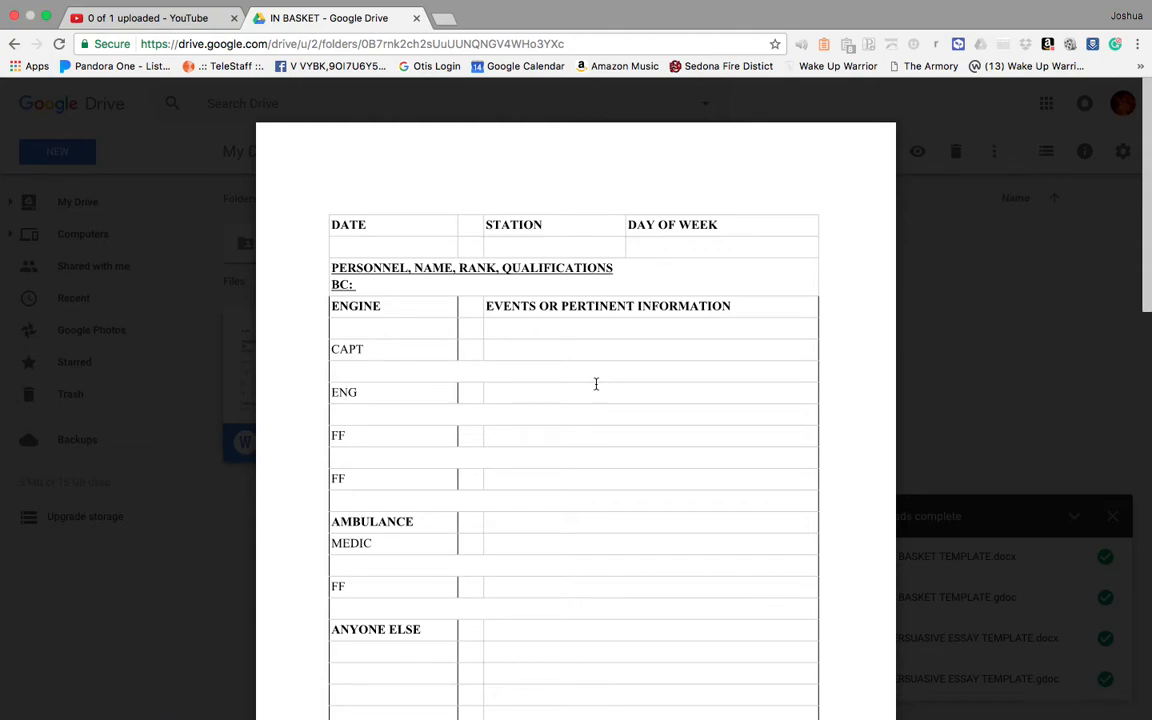
pyautogui.scroll(-3)
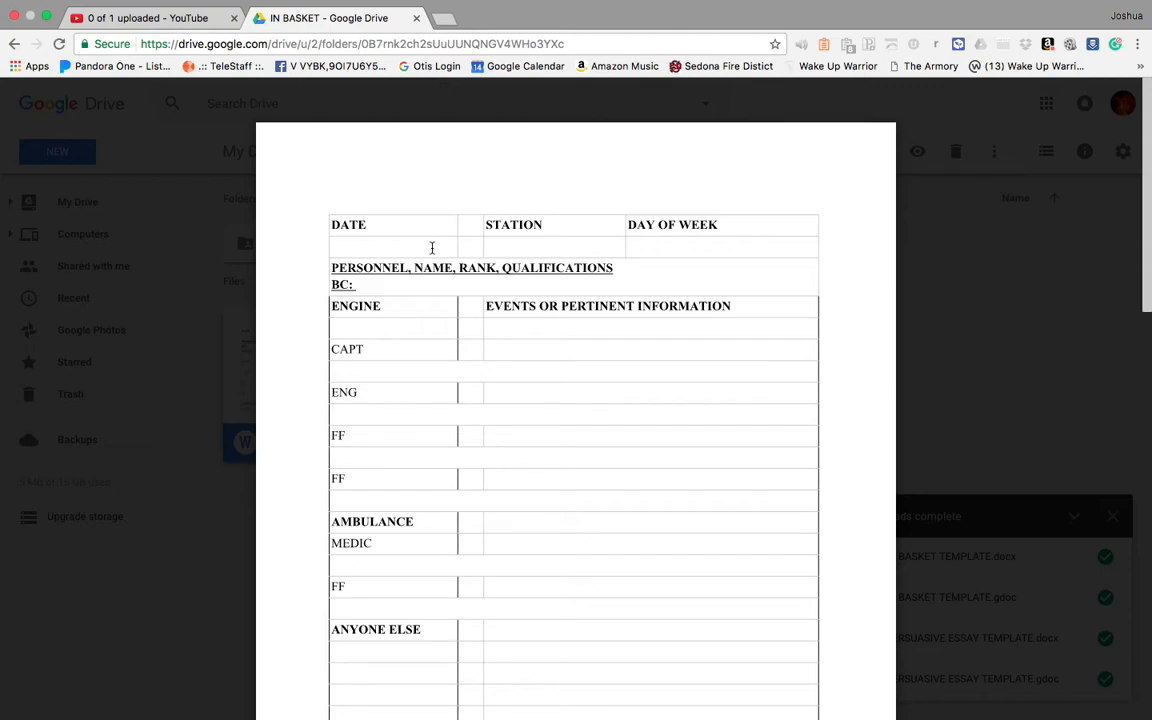
pyautogui.moveTo(522, 360)
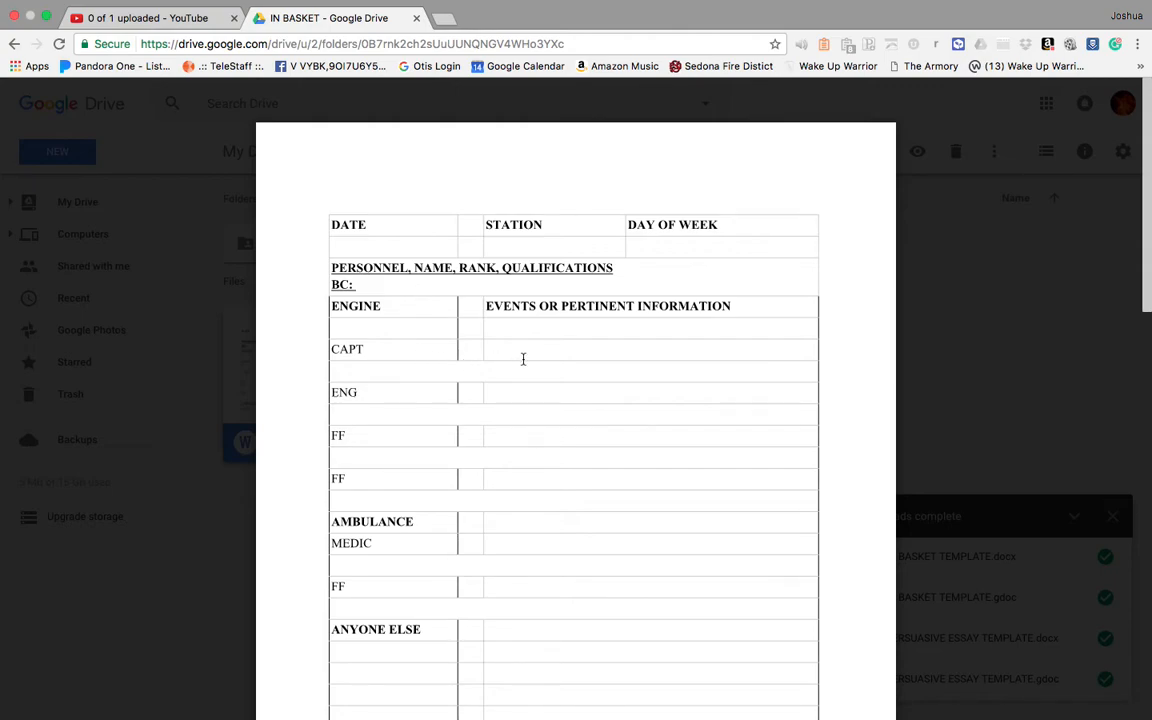
pyautogui.moveTo(488, 348)
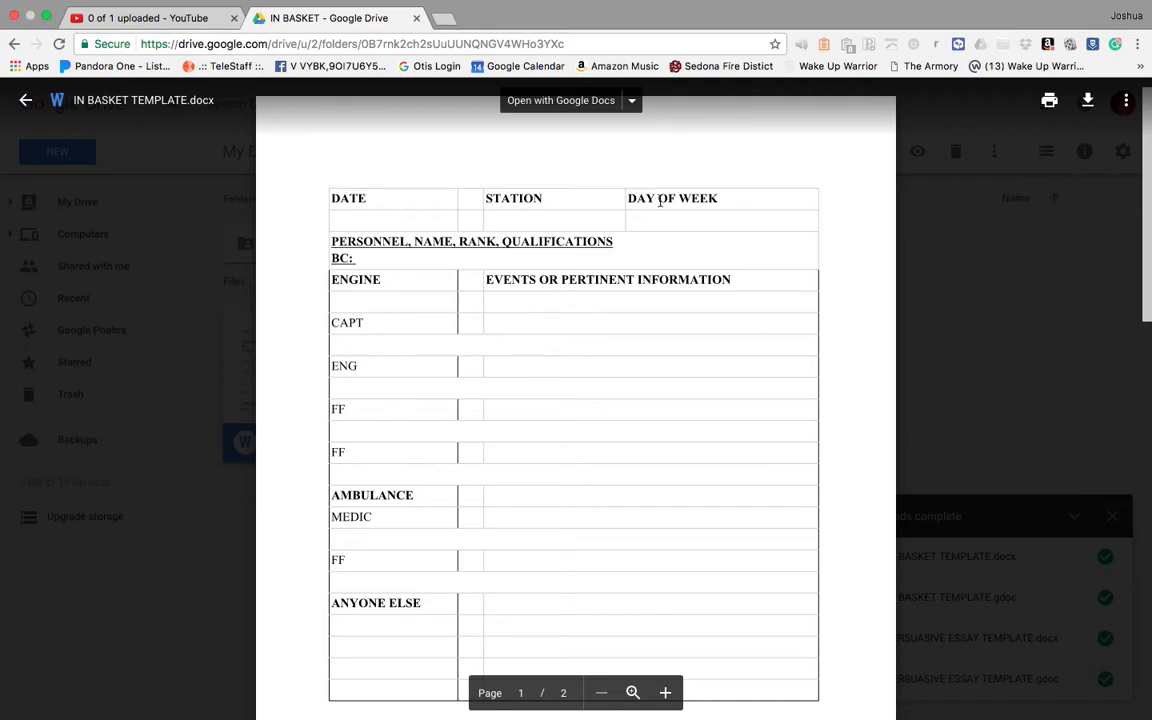
pyautogui.doubleClick(672, 198)
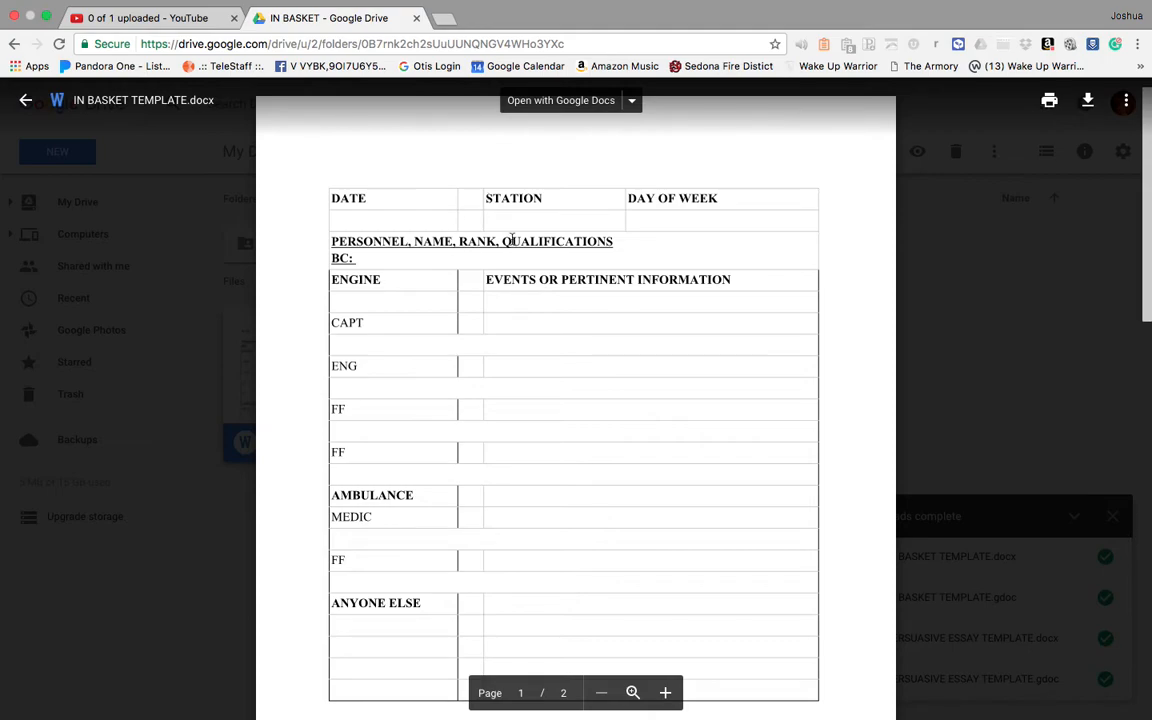
pyautogui.moveTo(592, 276)
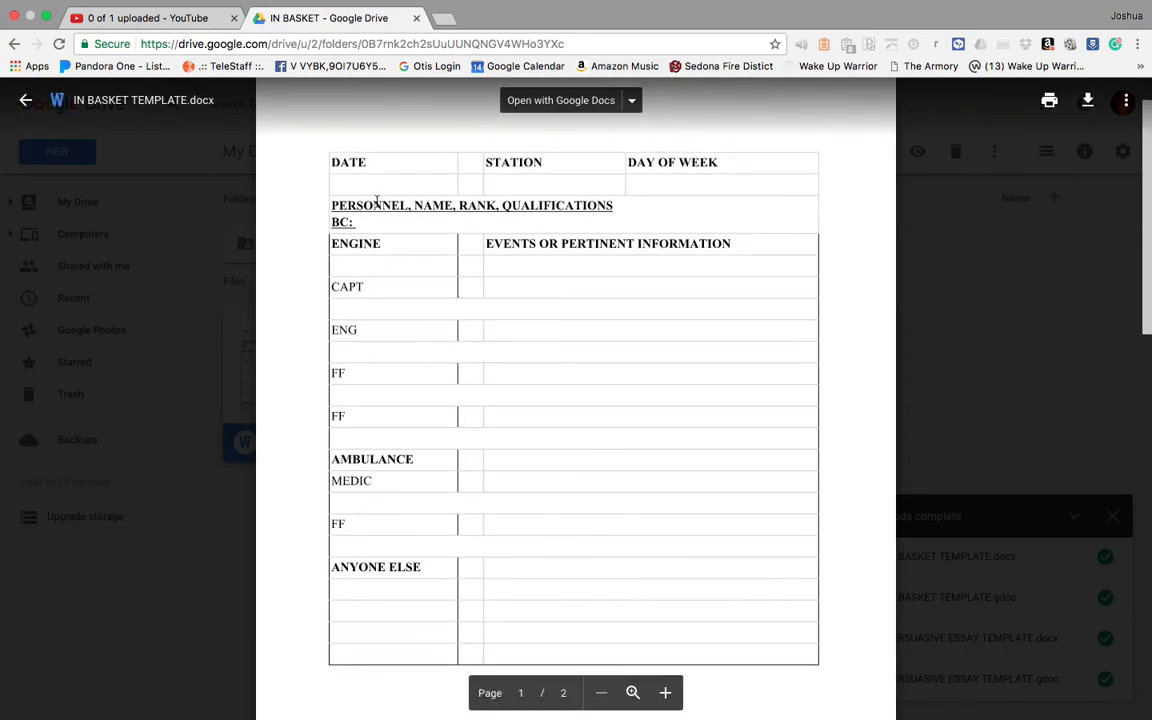
pyautogui.moveTo(462, 226)
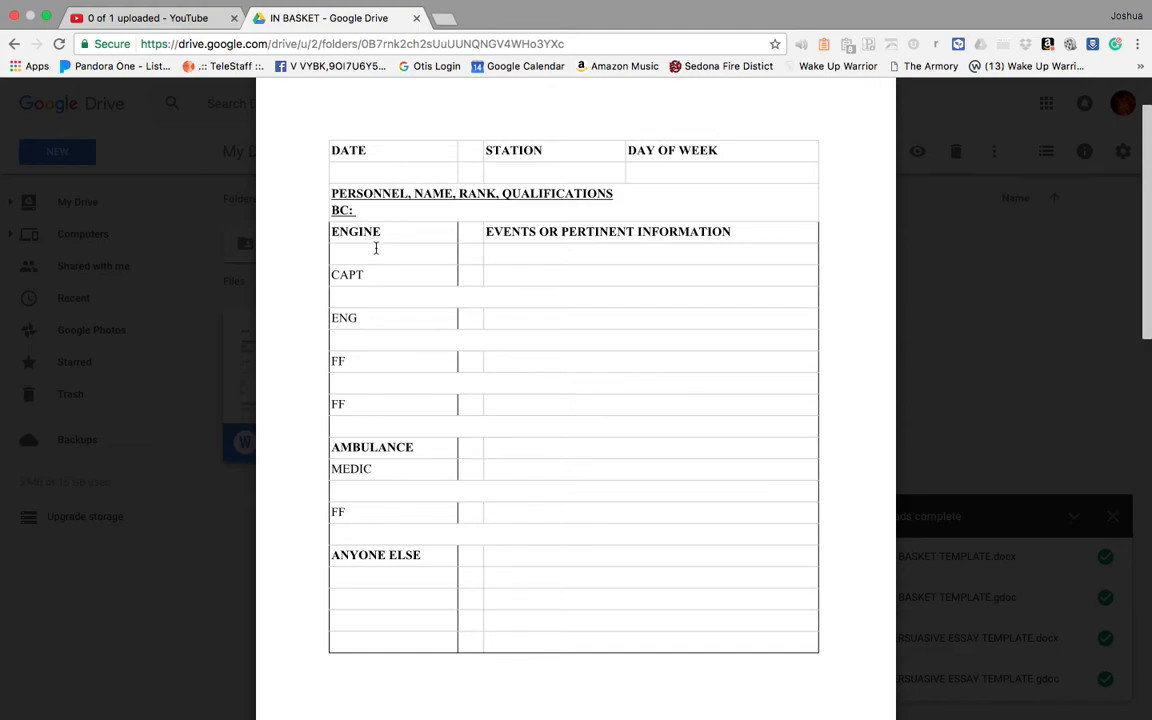
pyautogui.moveTo(432, 244)
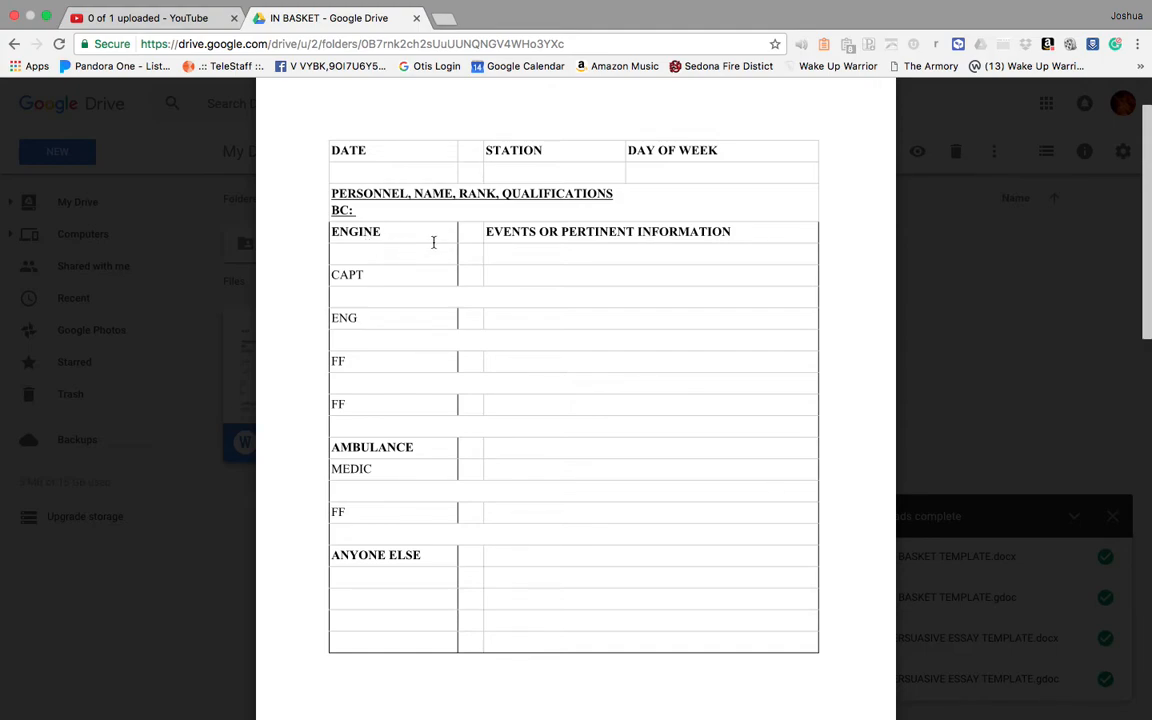
pyautogui.moveTo(504, 280)
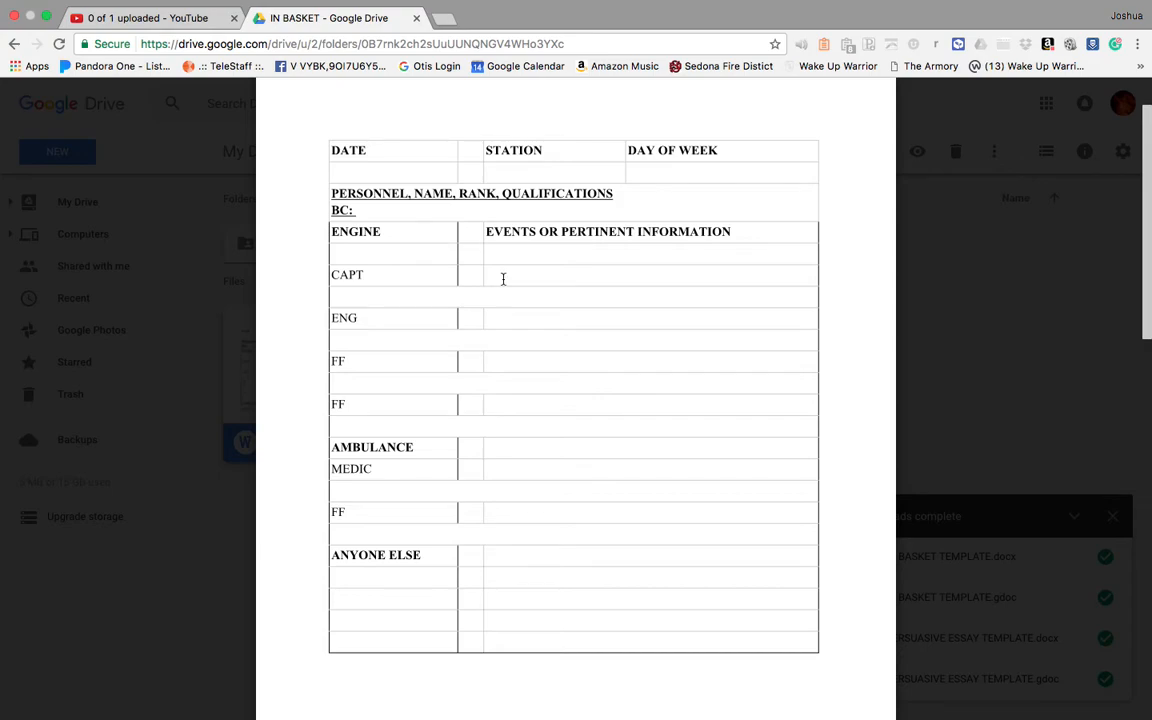
pyautogui.moveTo(596, 394)
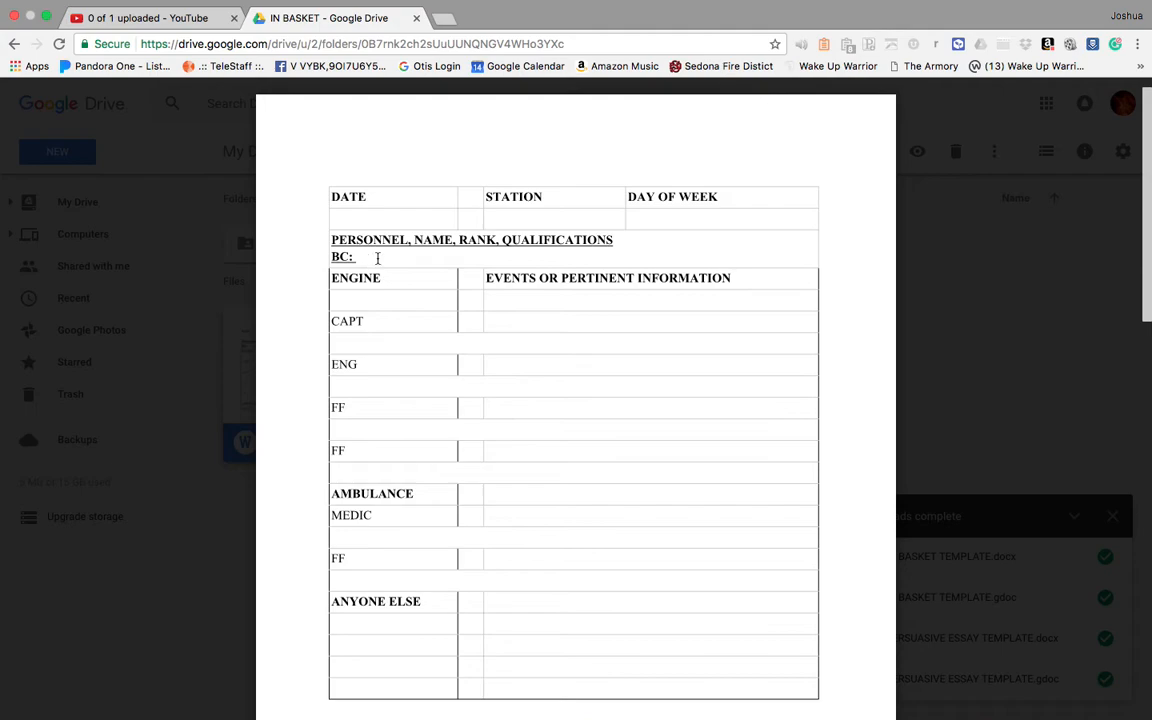
pyautogui.scroll(-3)
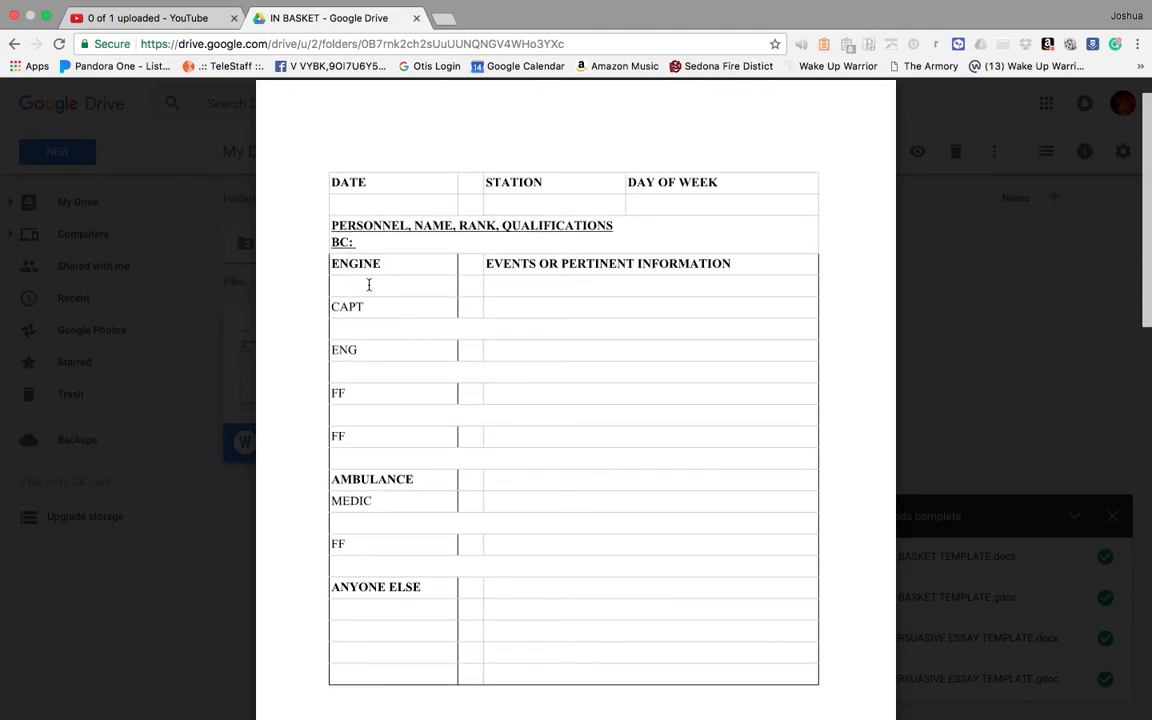
pyautogui.scroll(-3)
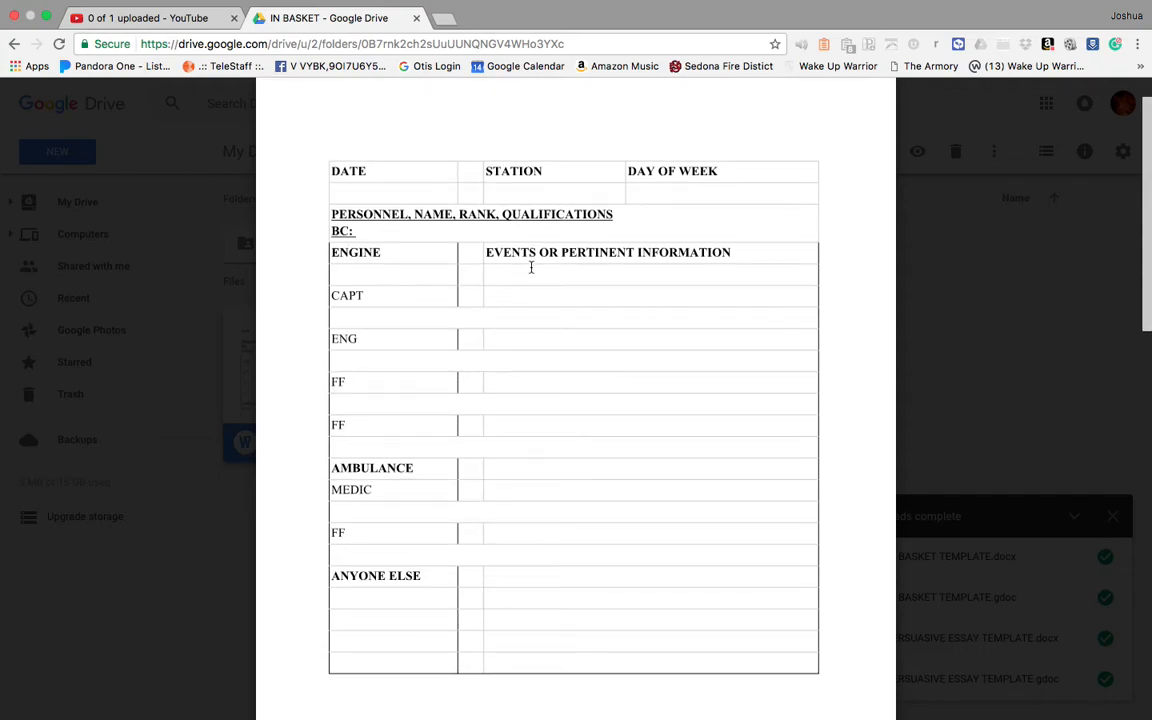
pyautogui.moveTo(636, 268)
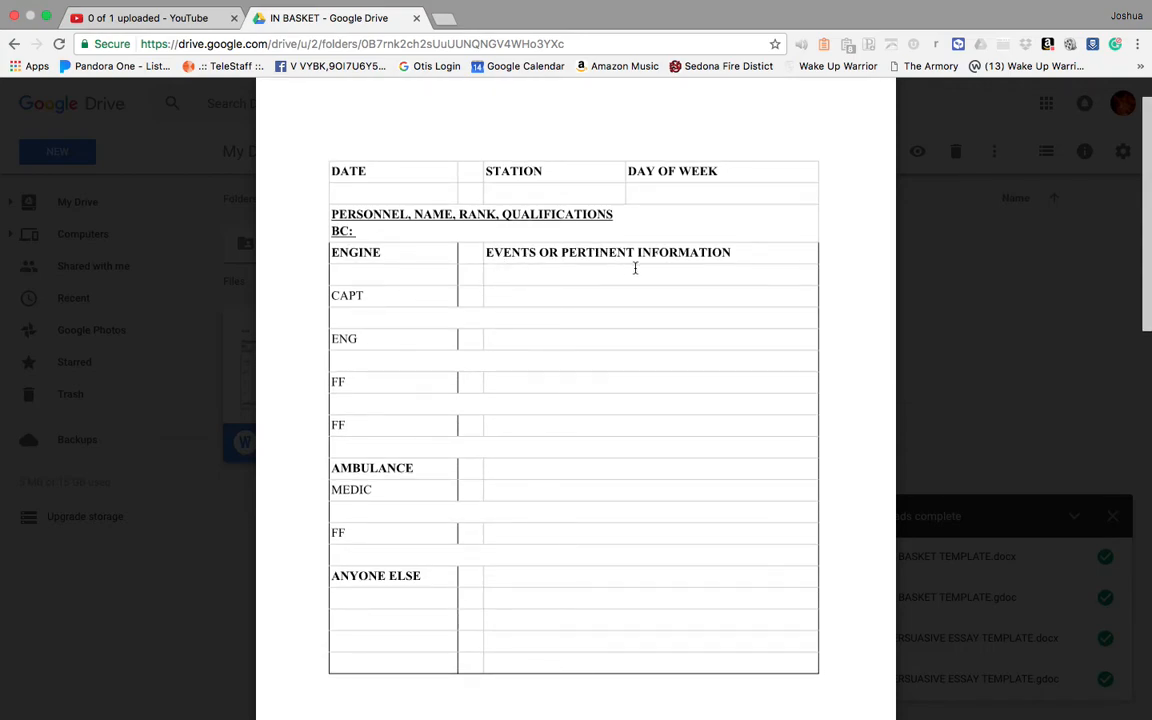
pyautogui.scroll(-3)
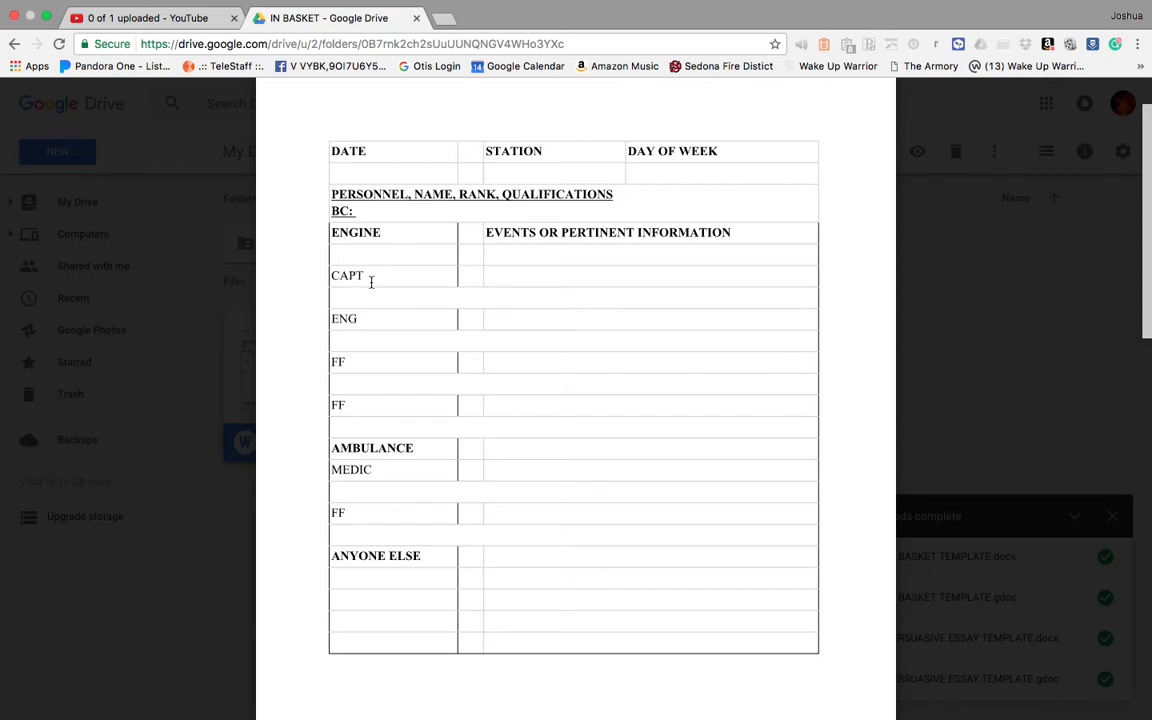
pyautogui.moveTo(396, 396)
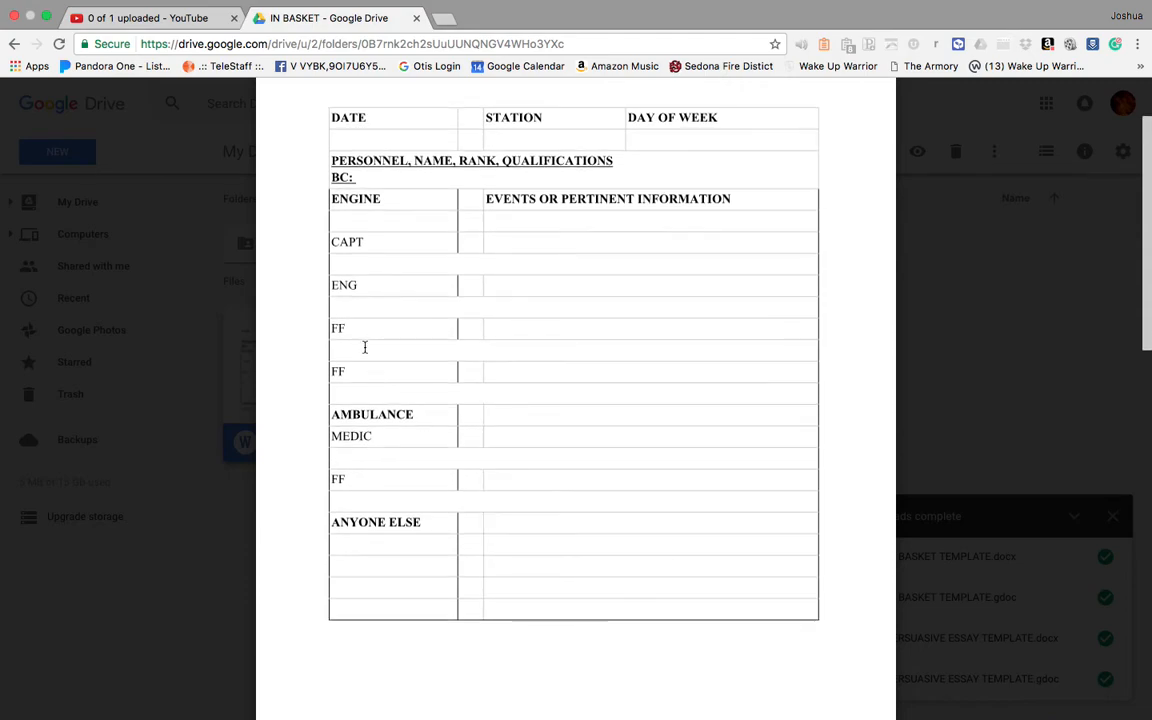
pyautogui.scroll(-3)
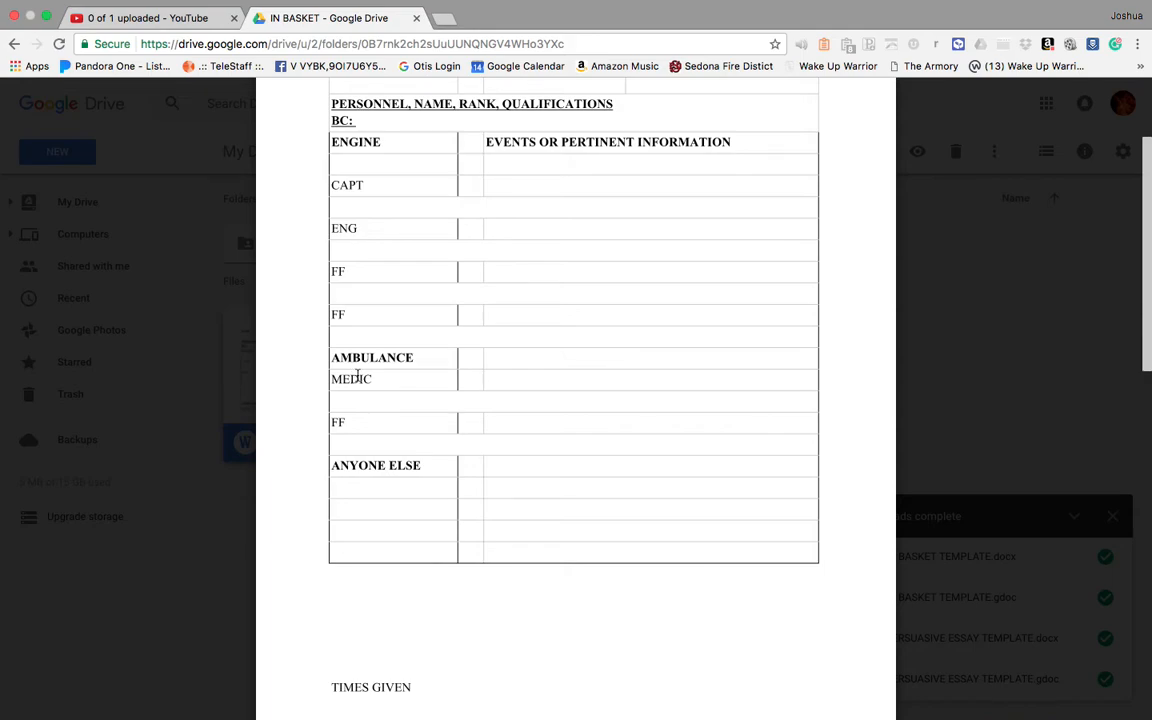
pyautogui.moveTo(380, 422)
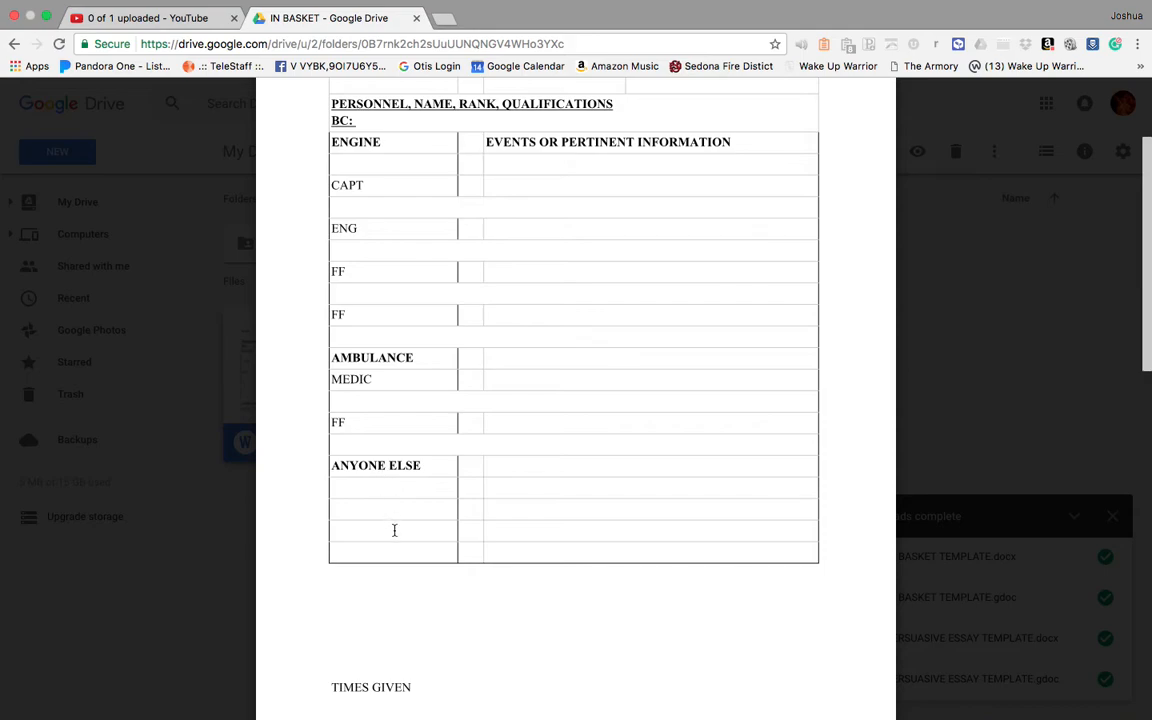
pyautogui.scroll(3)
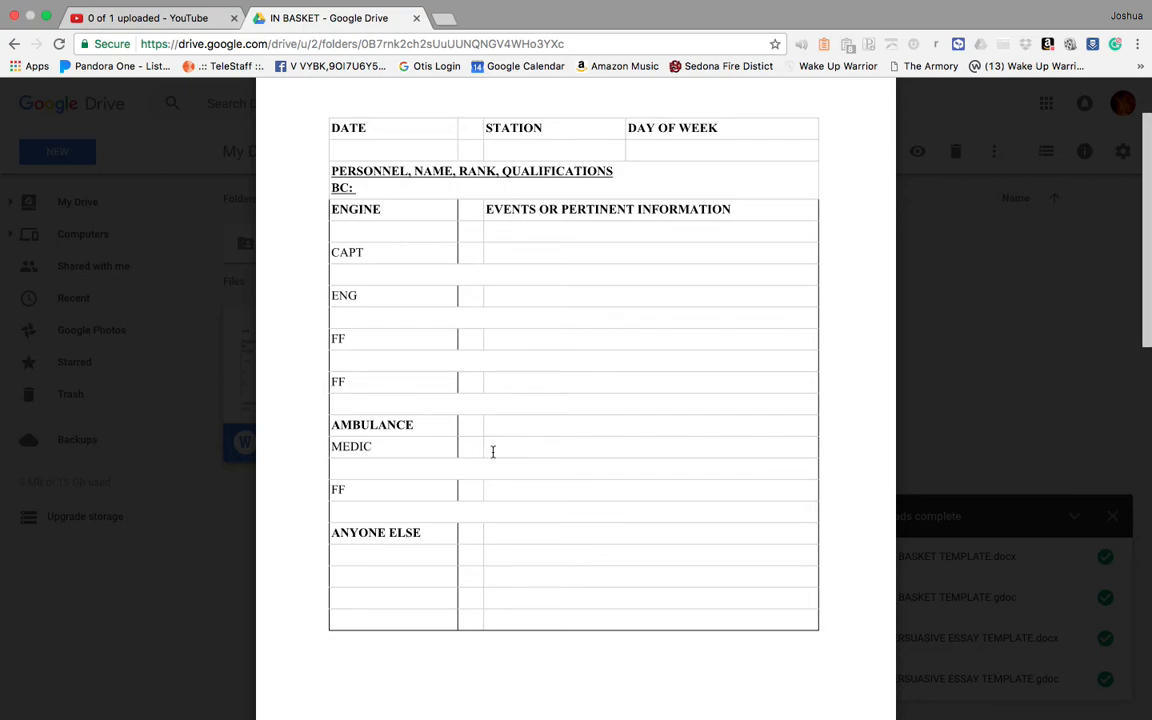
pyautogui.moveTo(524, 480)
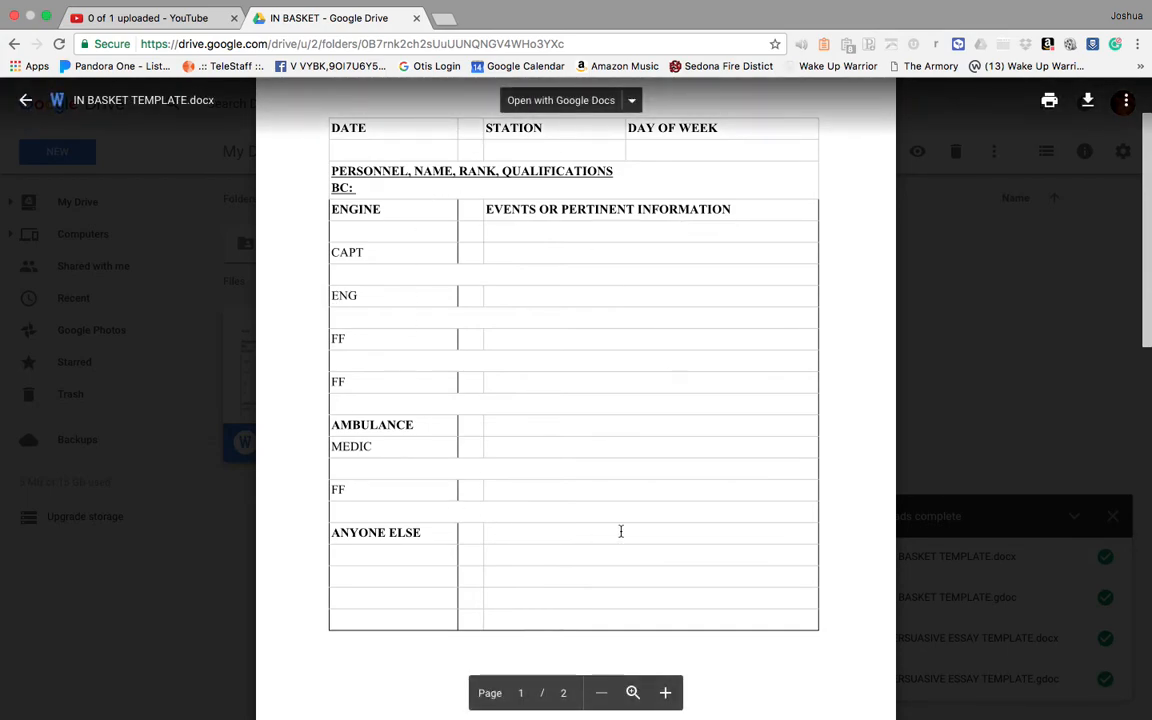
pyautogui.scroll(-3)
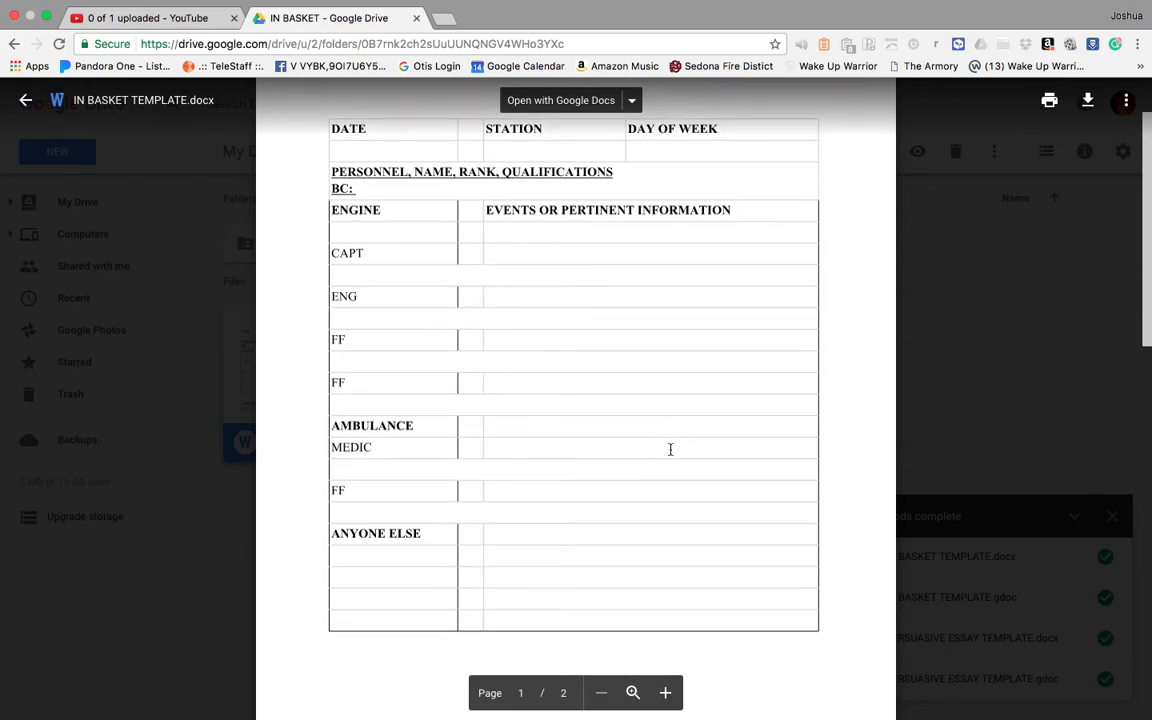
pyautogui.scroll(-3)
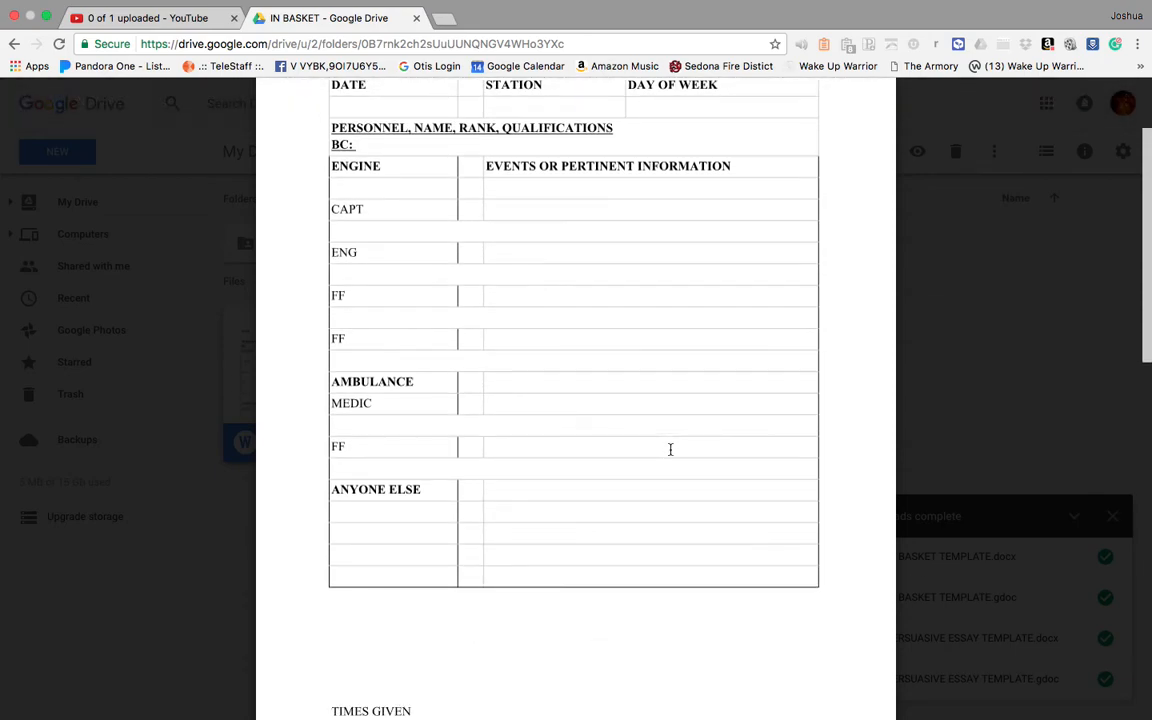
pyautogui.scroll(-3)
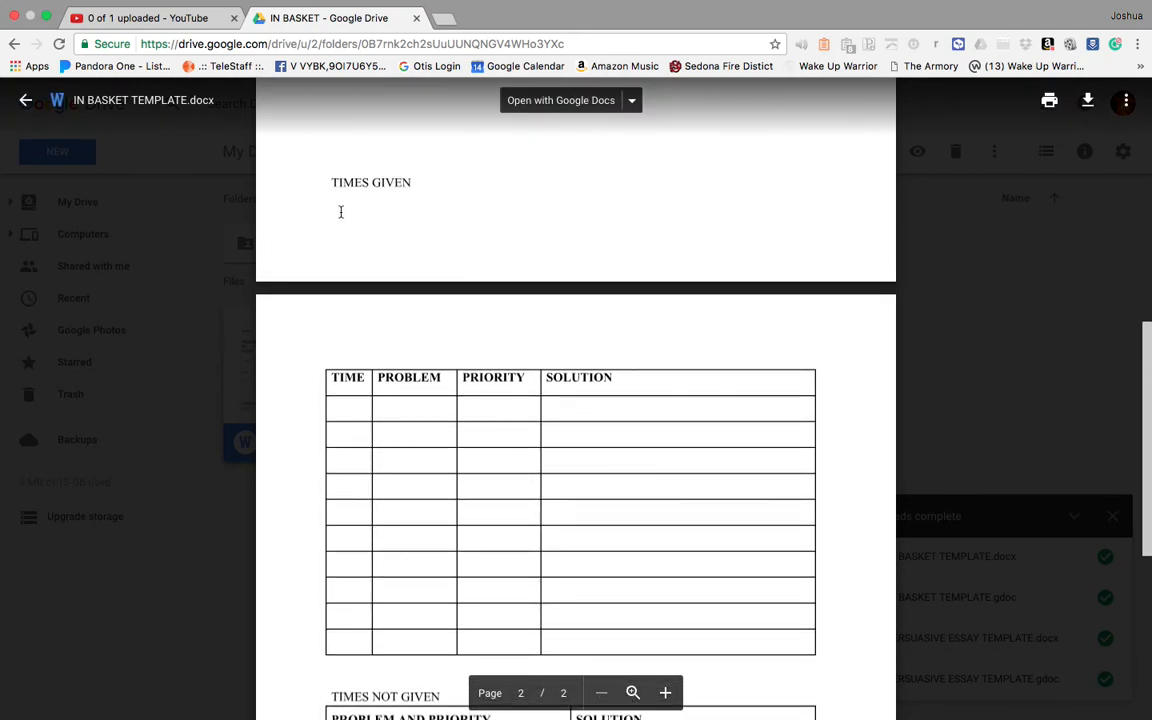
pyautogui.scroll(-3)
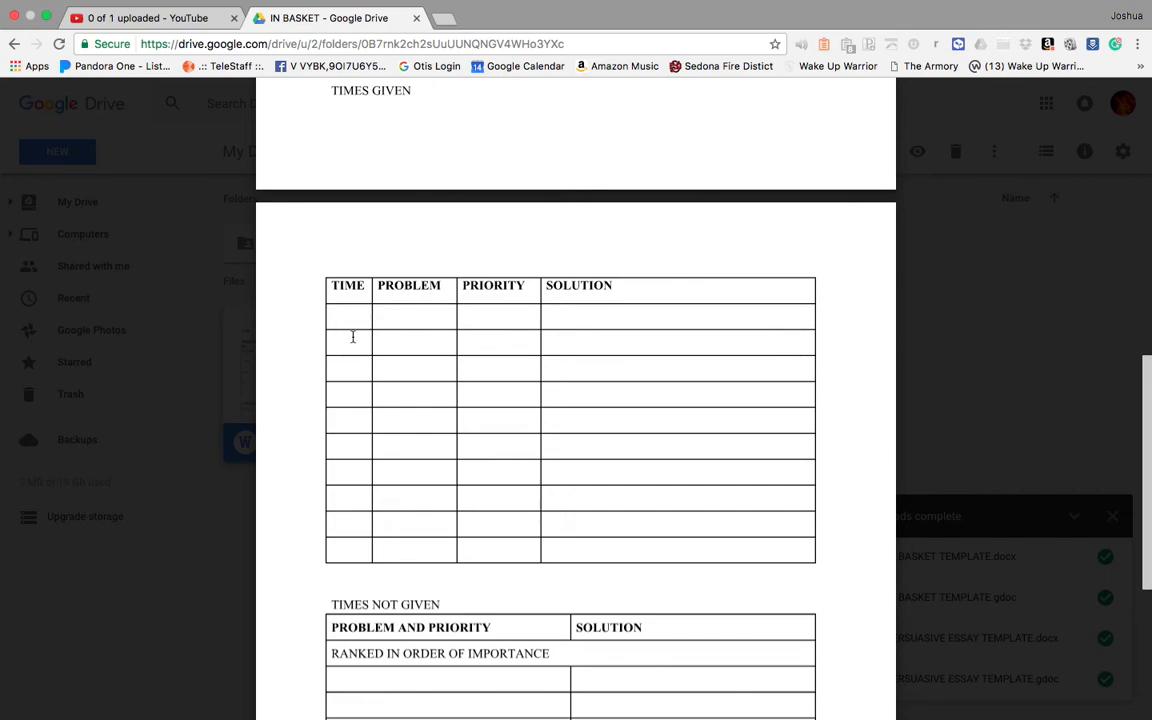
pyautogui.moveTo(440, 374)
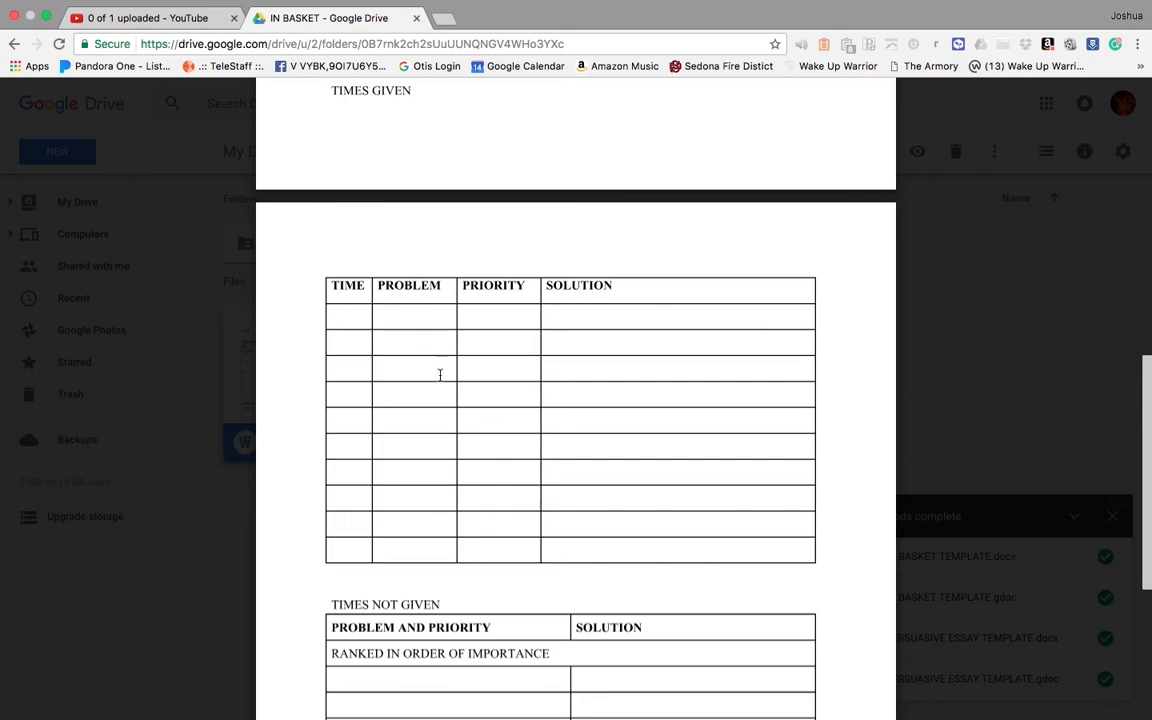
pyautogui.moveTo(400, 280)
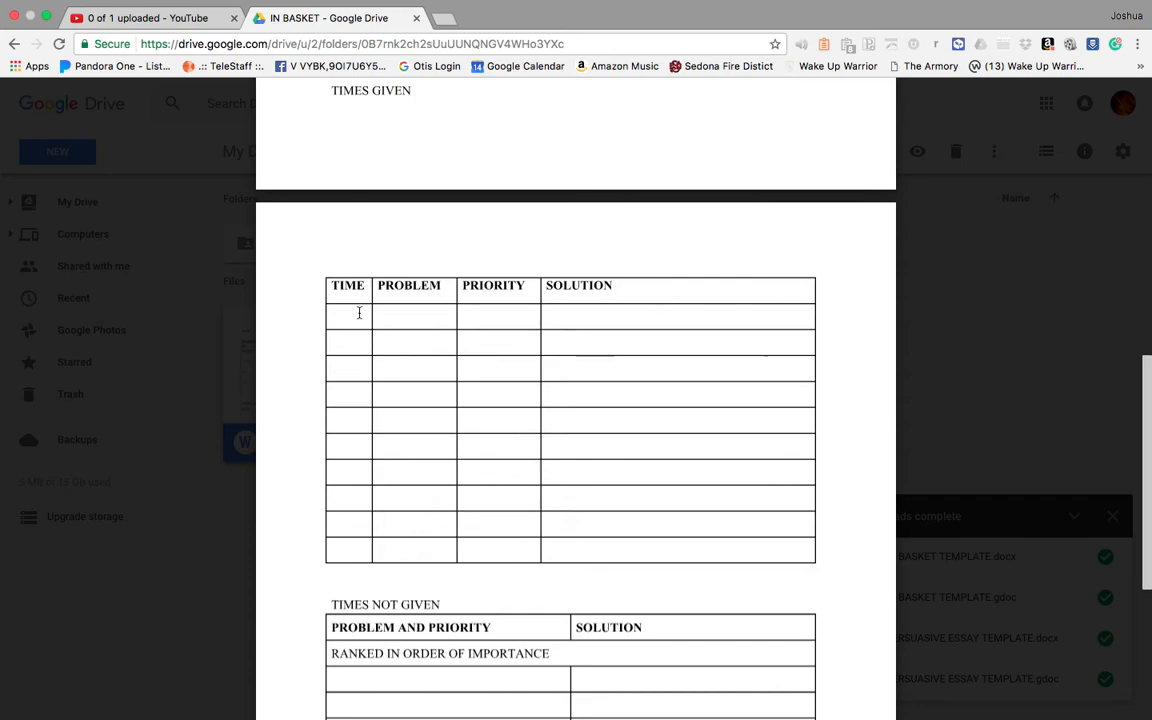
pyautogui.moveTo(524, 320)
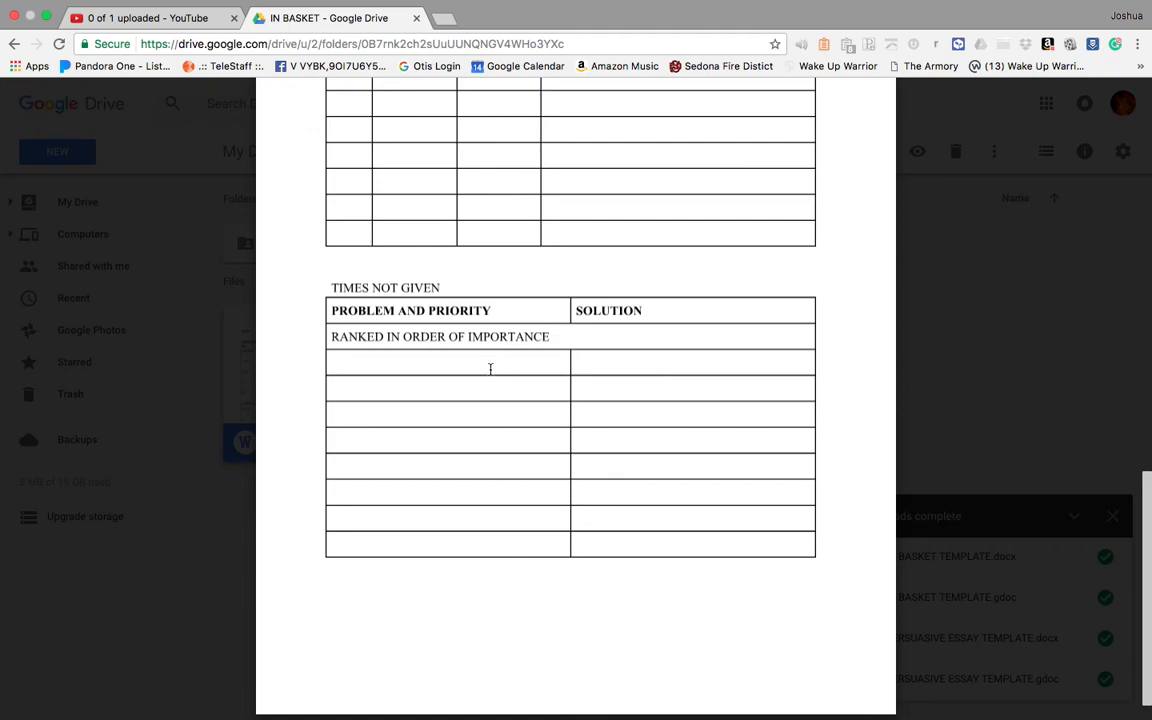
pyautogui.moveTo(430, 336)
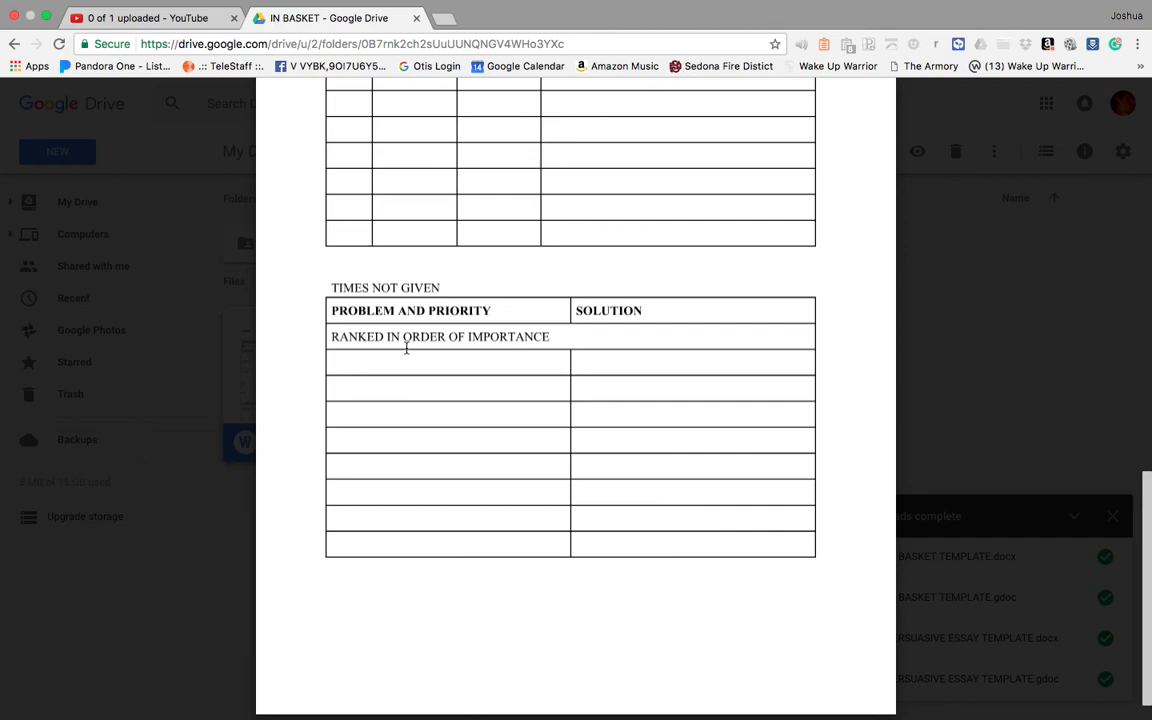
pyautogui.scroll(-3)
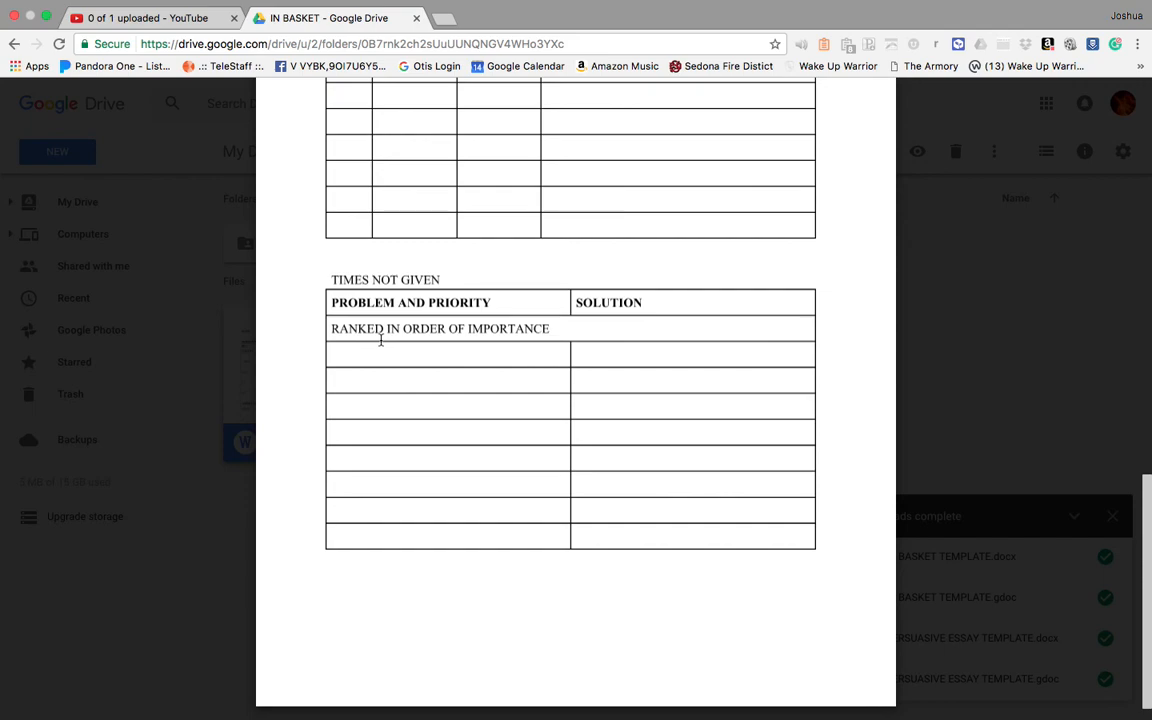
pyautogui.moveTo(456, 376)
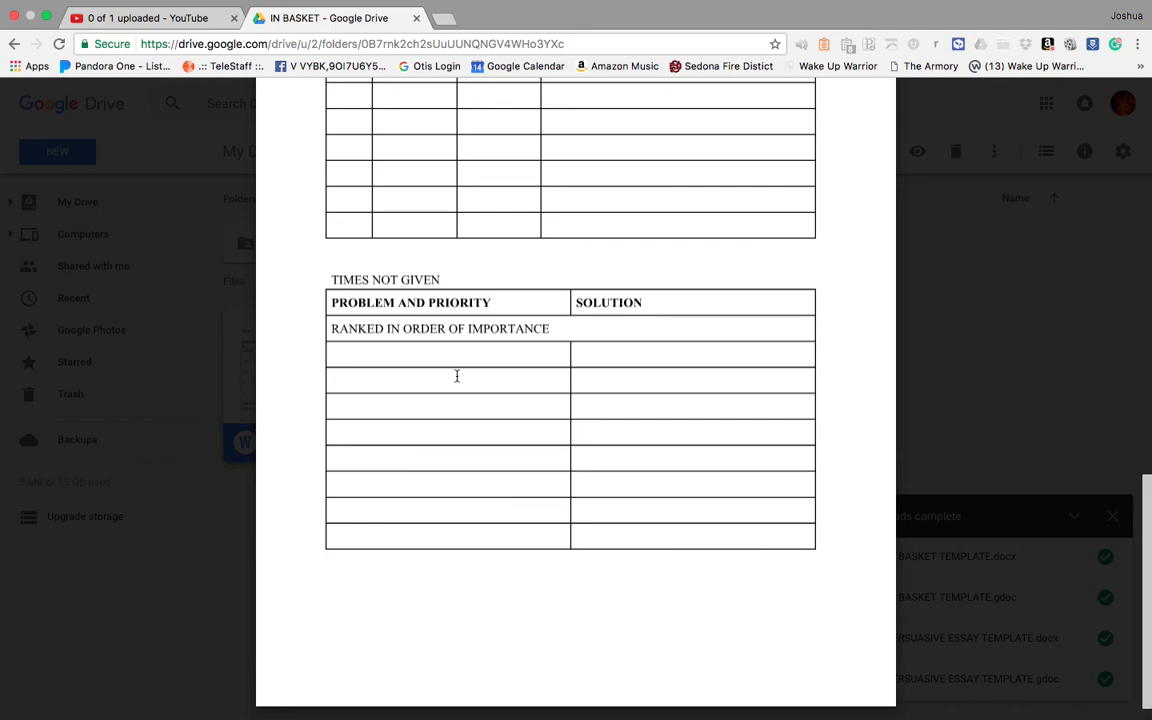
pyautogui.scroll(-3)
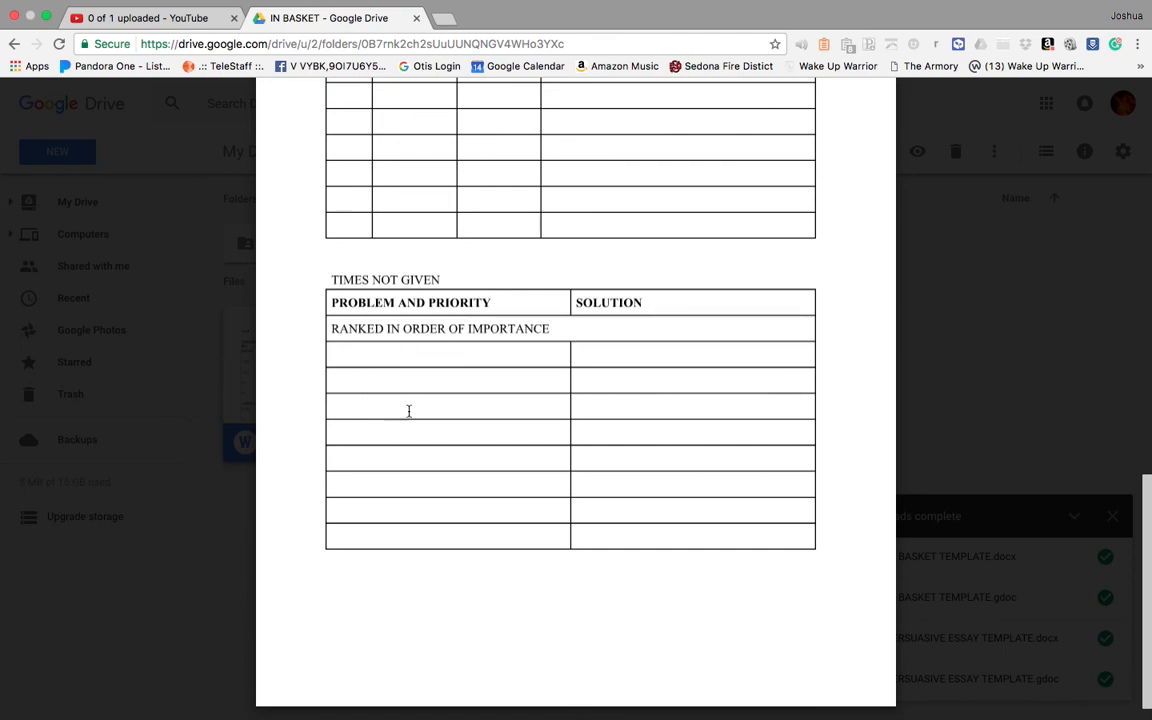
pyautogui.moveTo(398, 490)
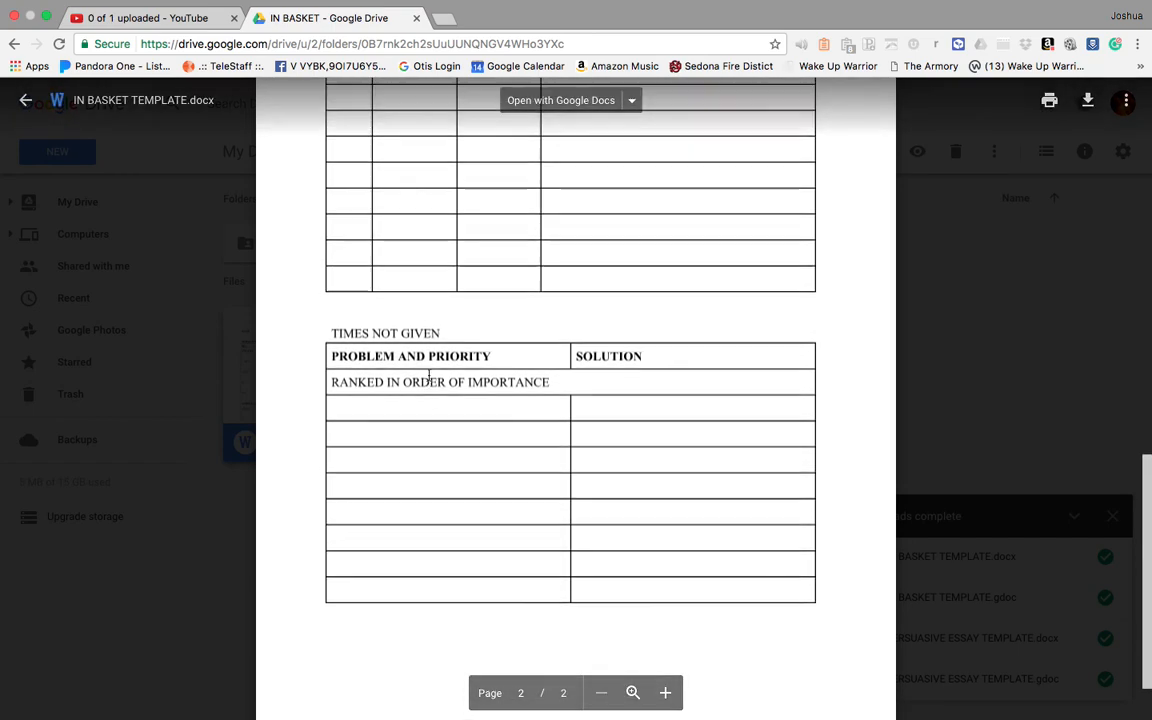
pyautogui.scroll(3)
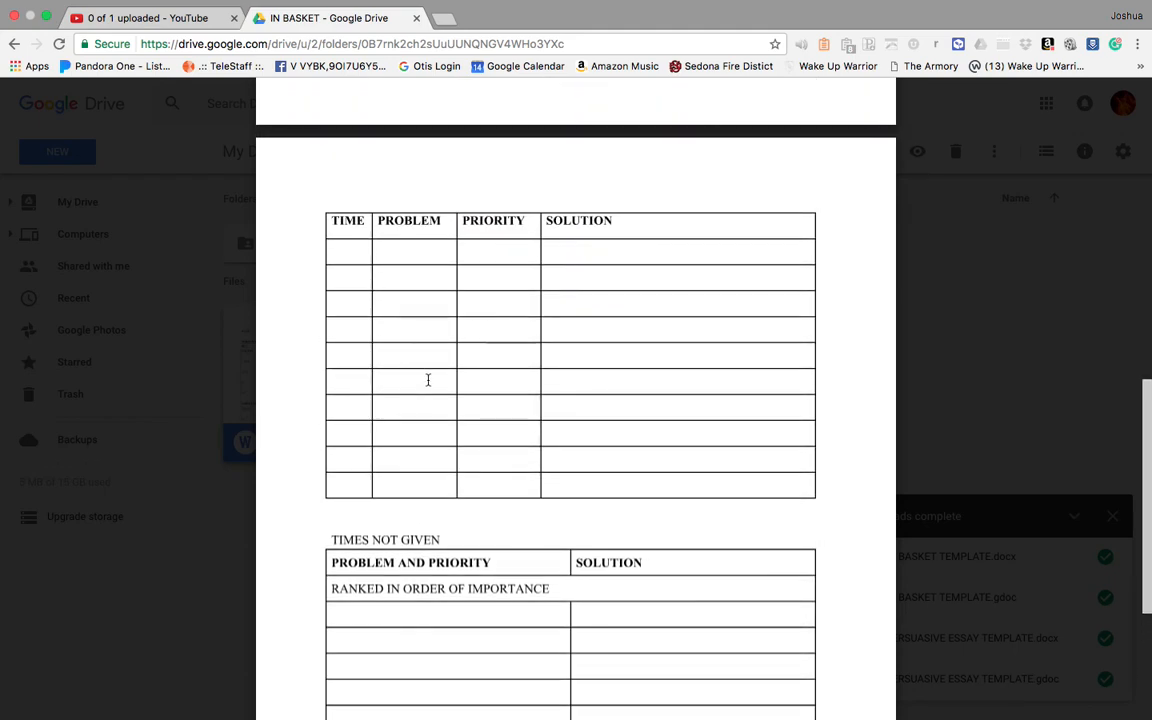
pyautogui.scroll(-3)
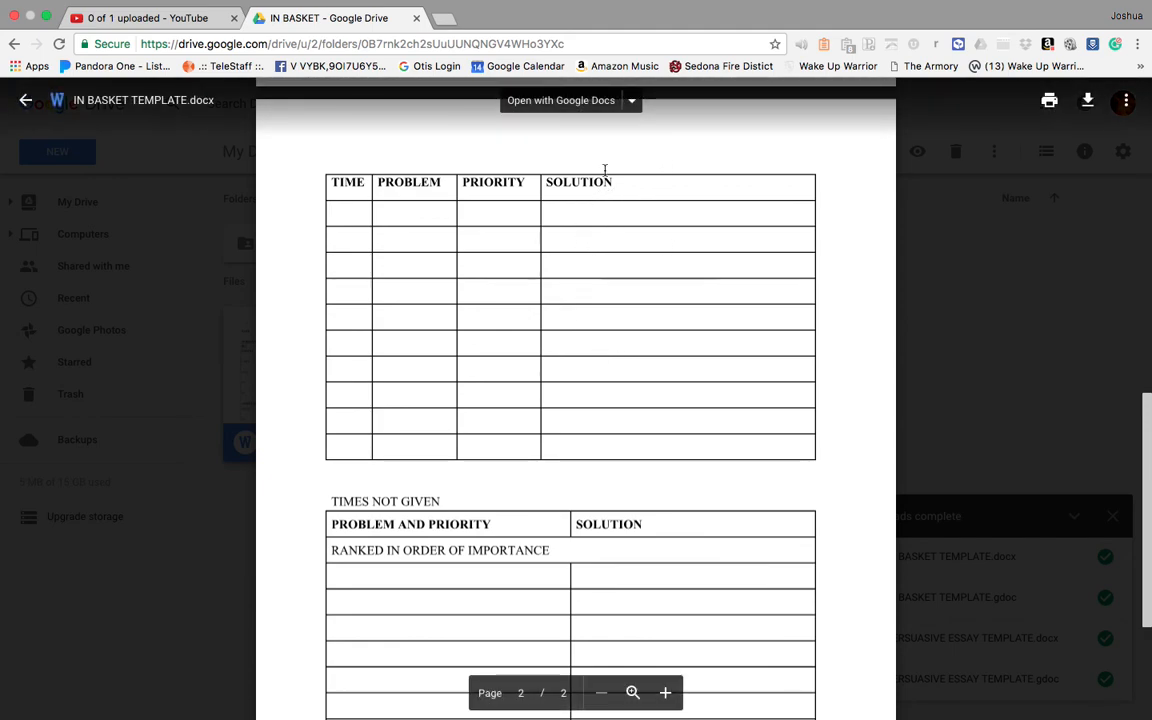
pyautogui.scroll(-3)
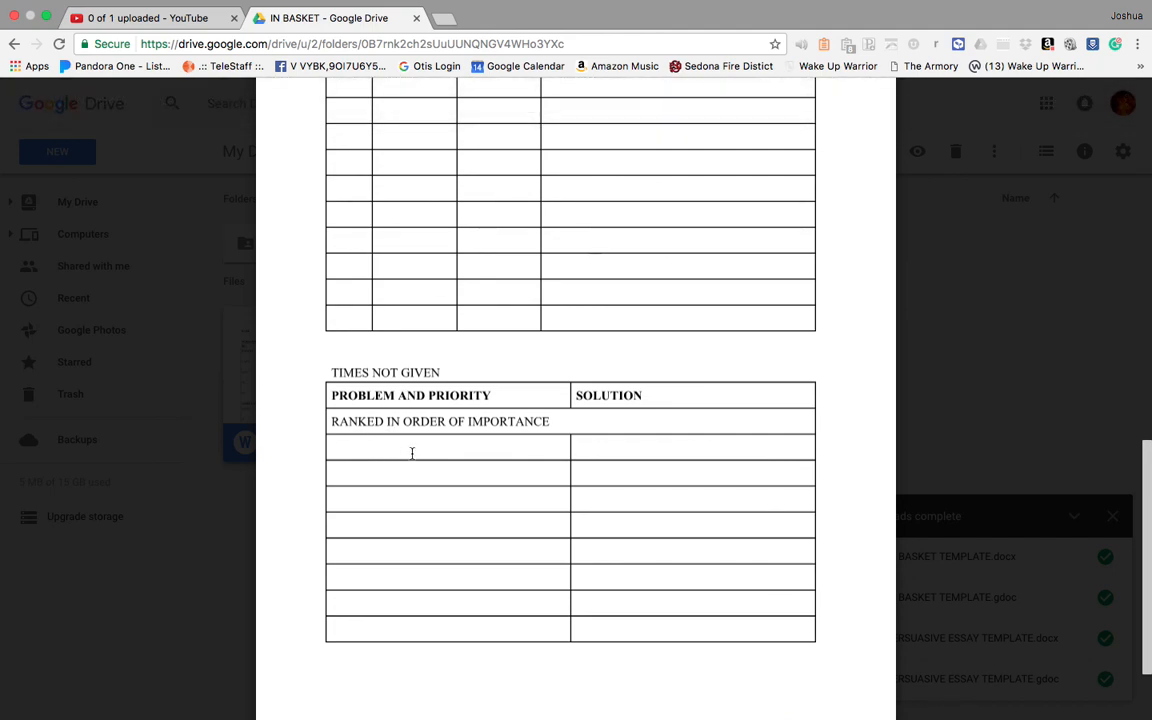
pyautogui.moveTo(604, 436)
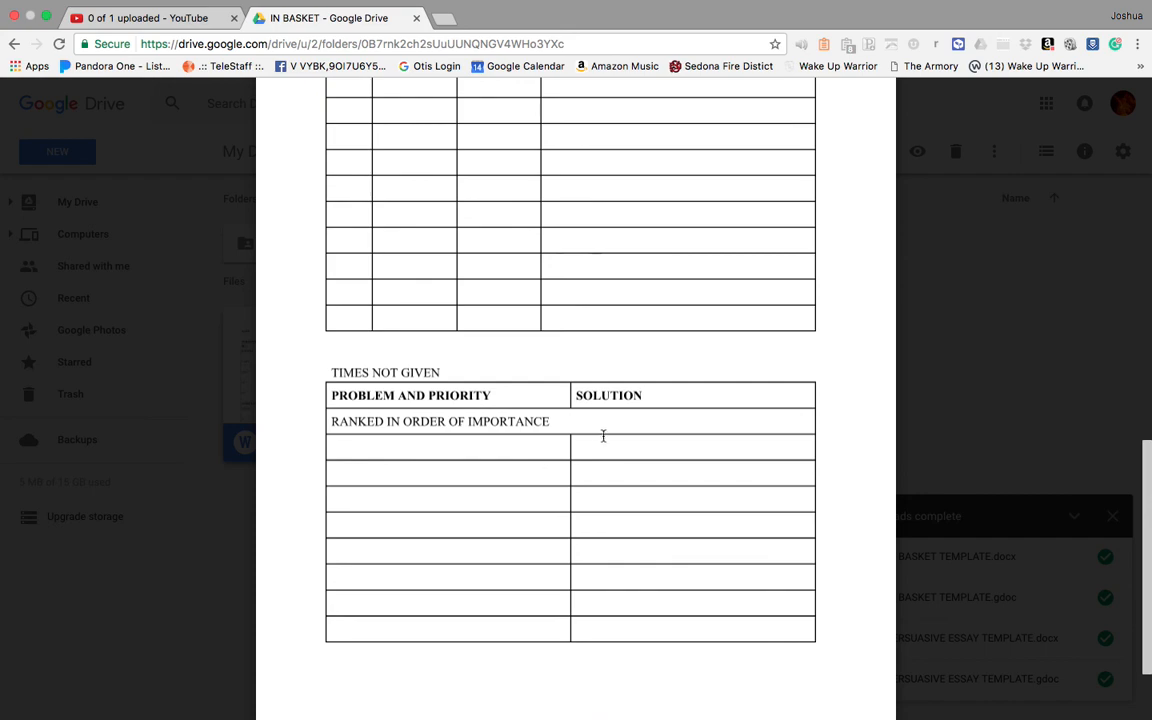
pyautogui.scroll(-3)
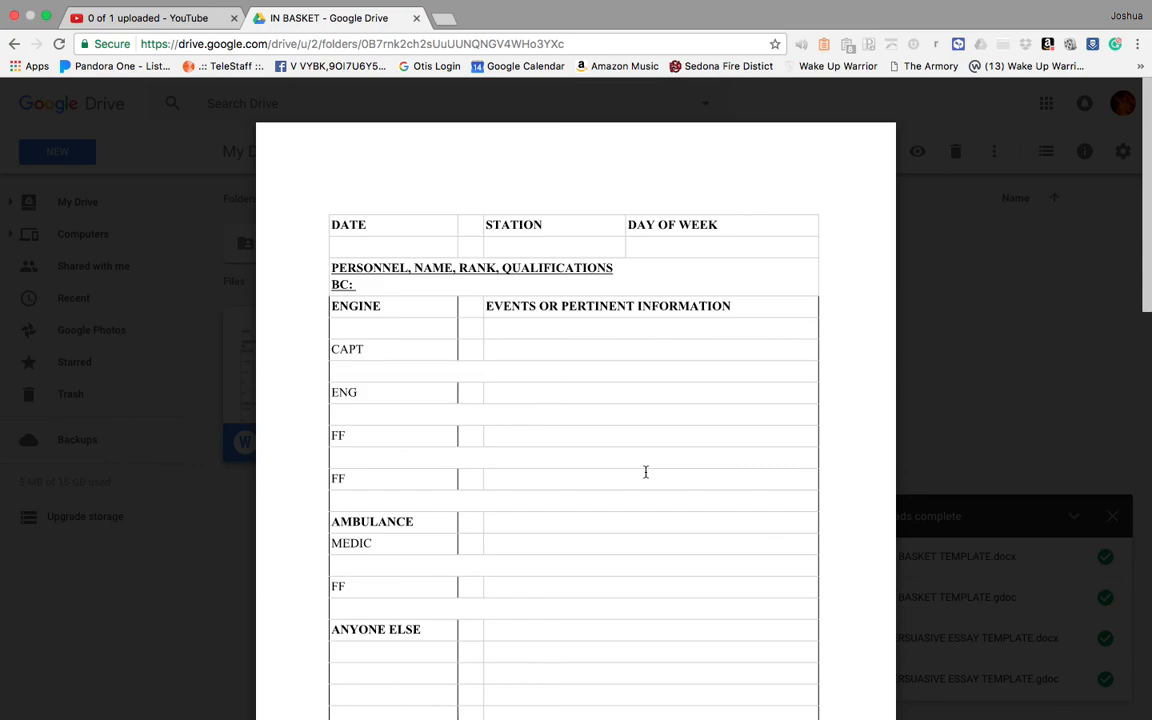
pyautogui.scroll(-3)
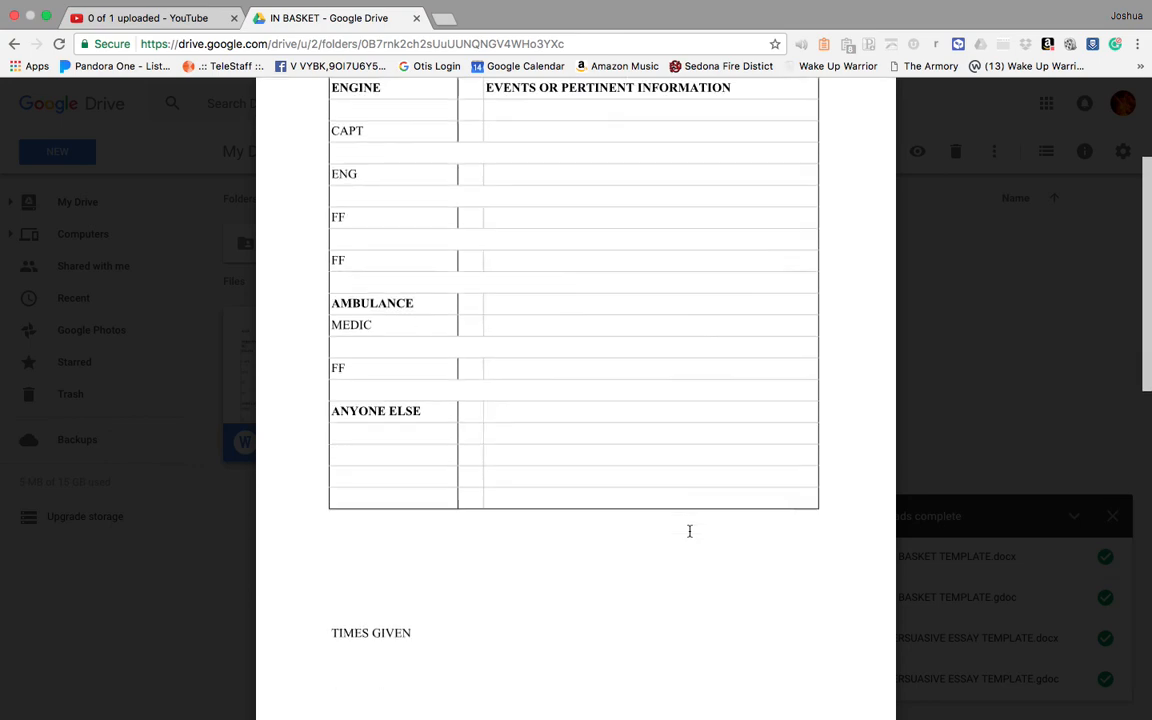
pyautogui.scroll(-3)
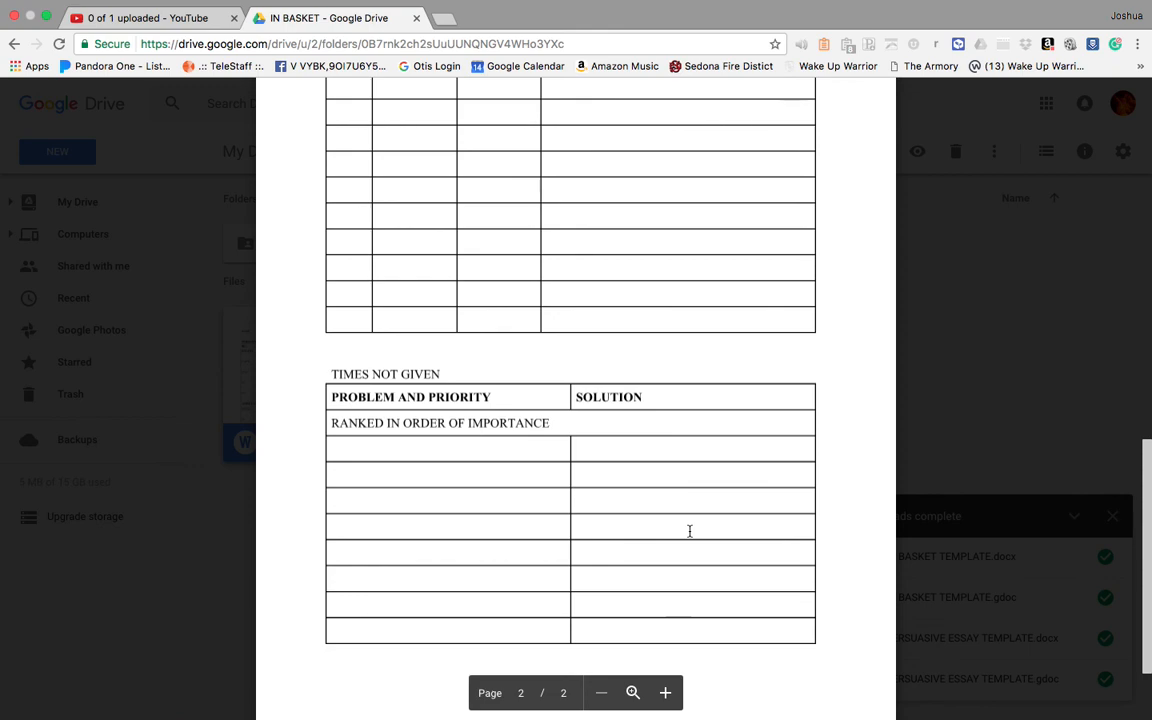